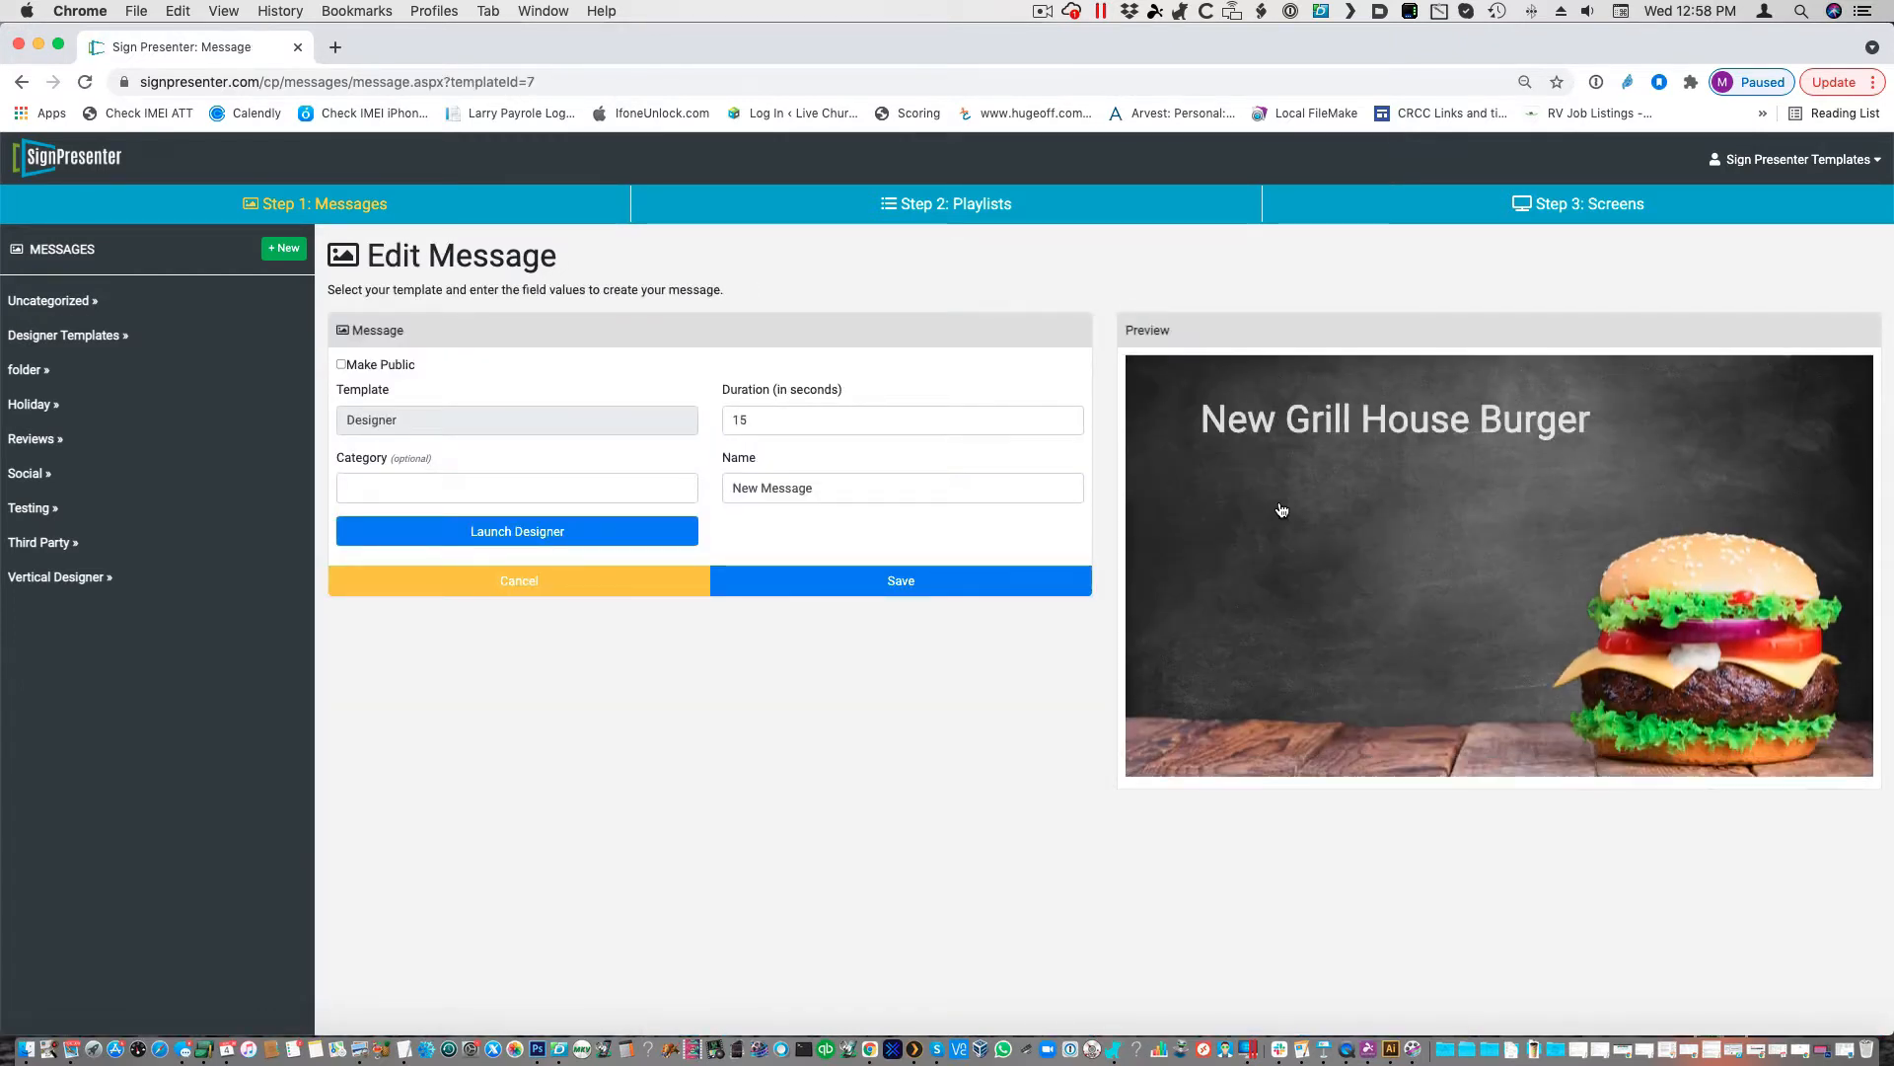
- Start a new Designer-template message with the New Grill House Burger headline
left_click(517, 531)
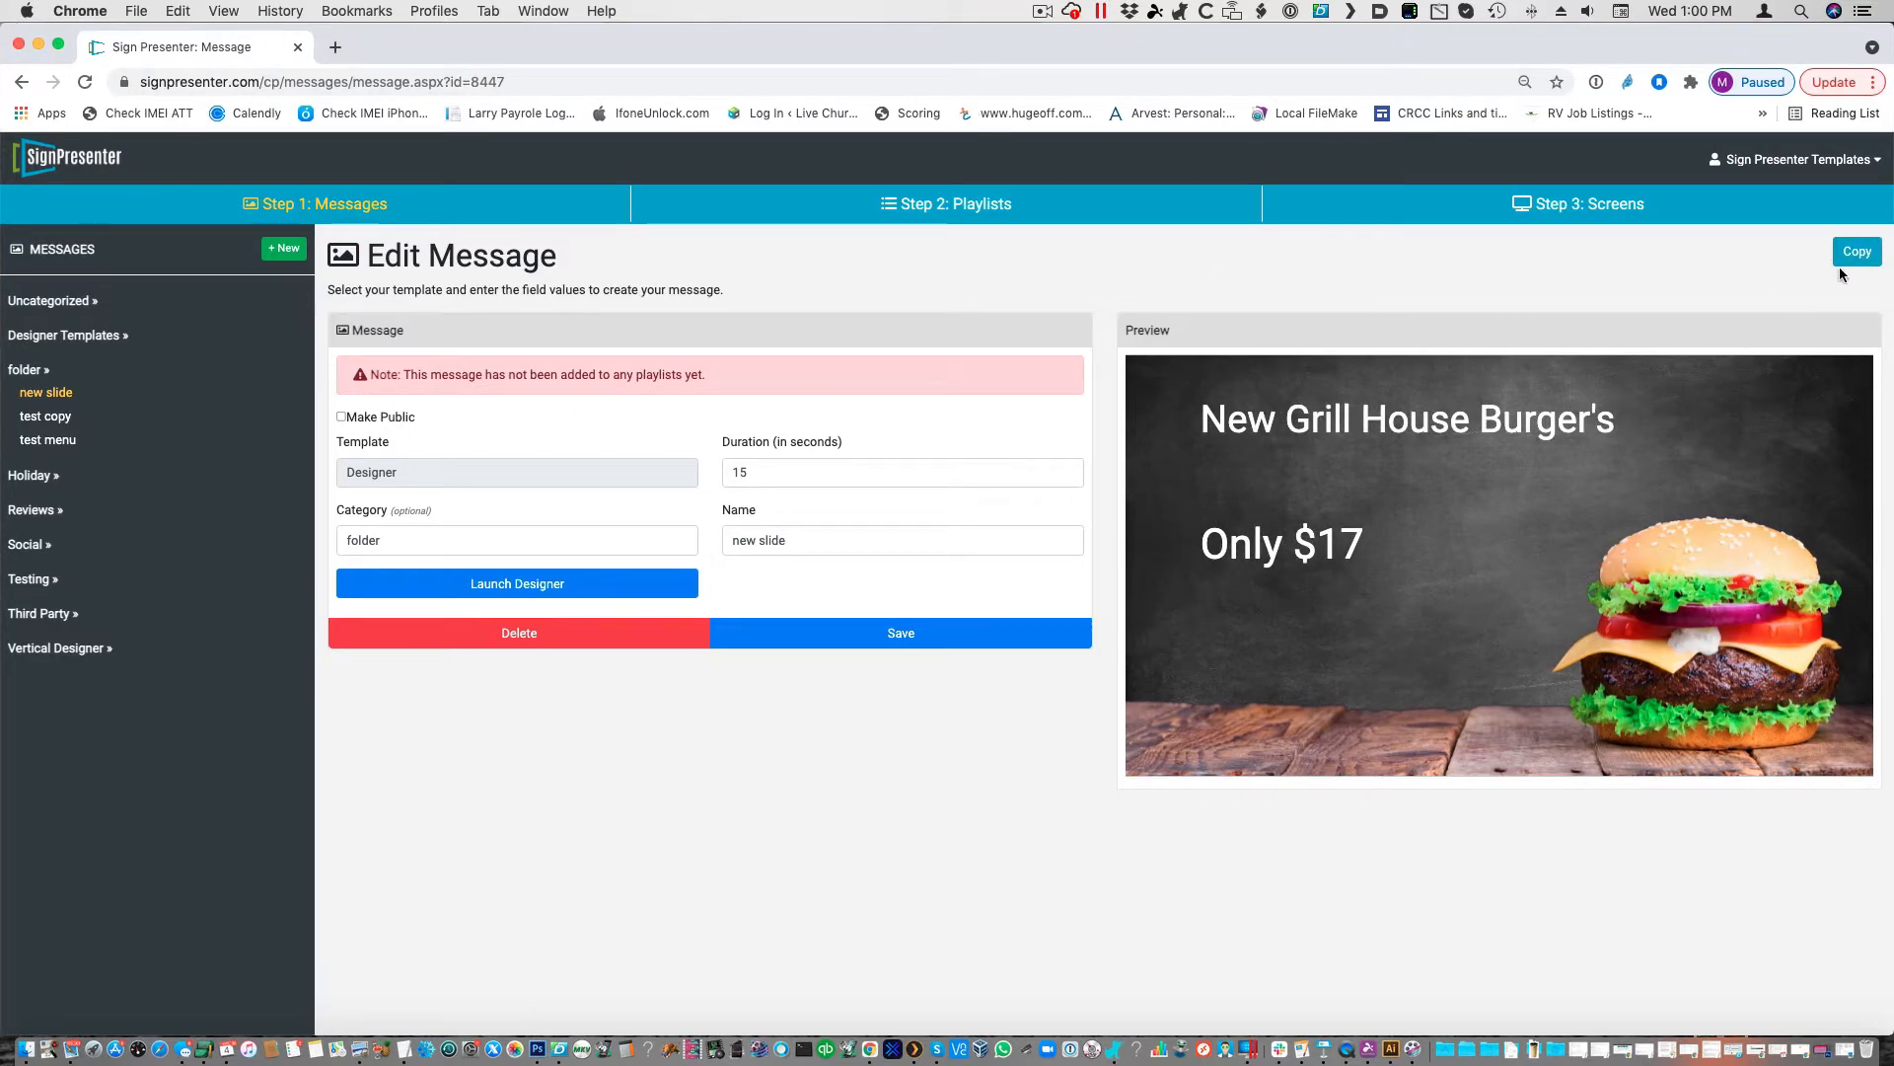
- Select the test menu Drinks message in the folder category to edit it
left_click(47, 438)
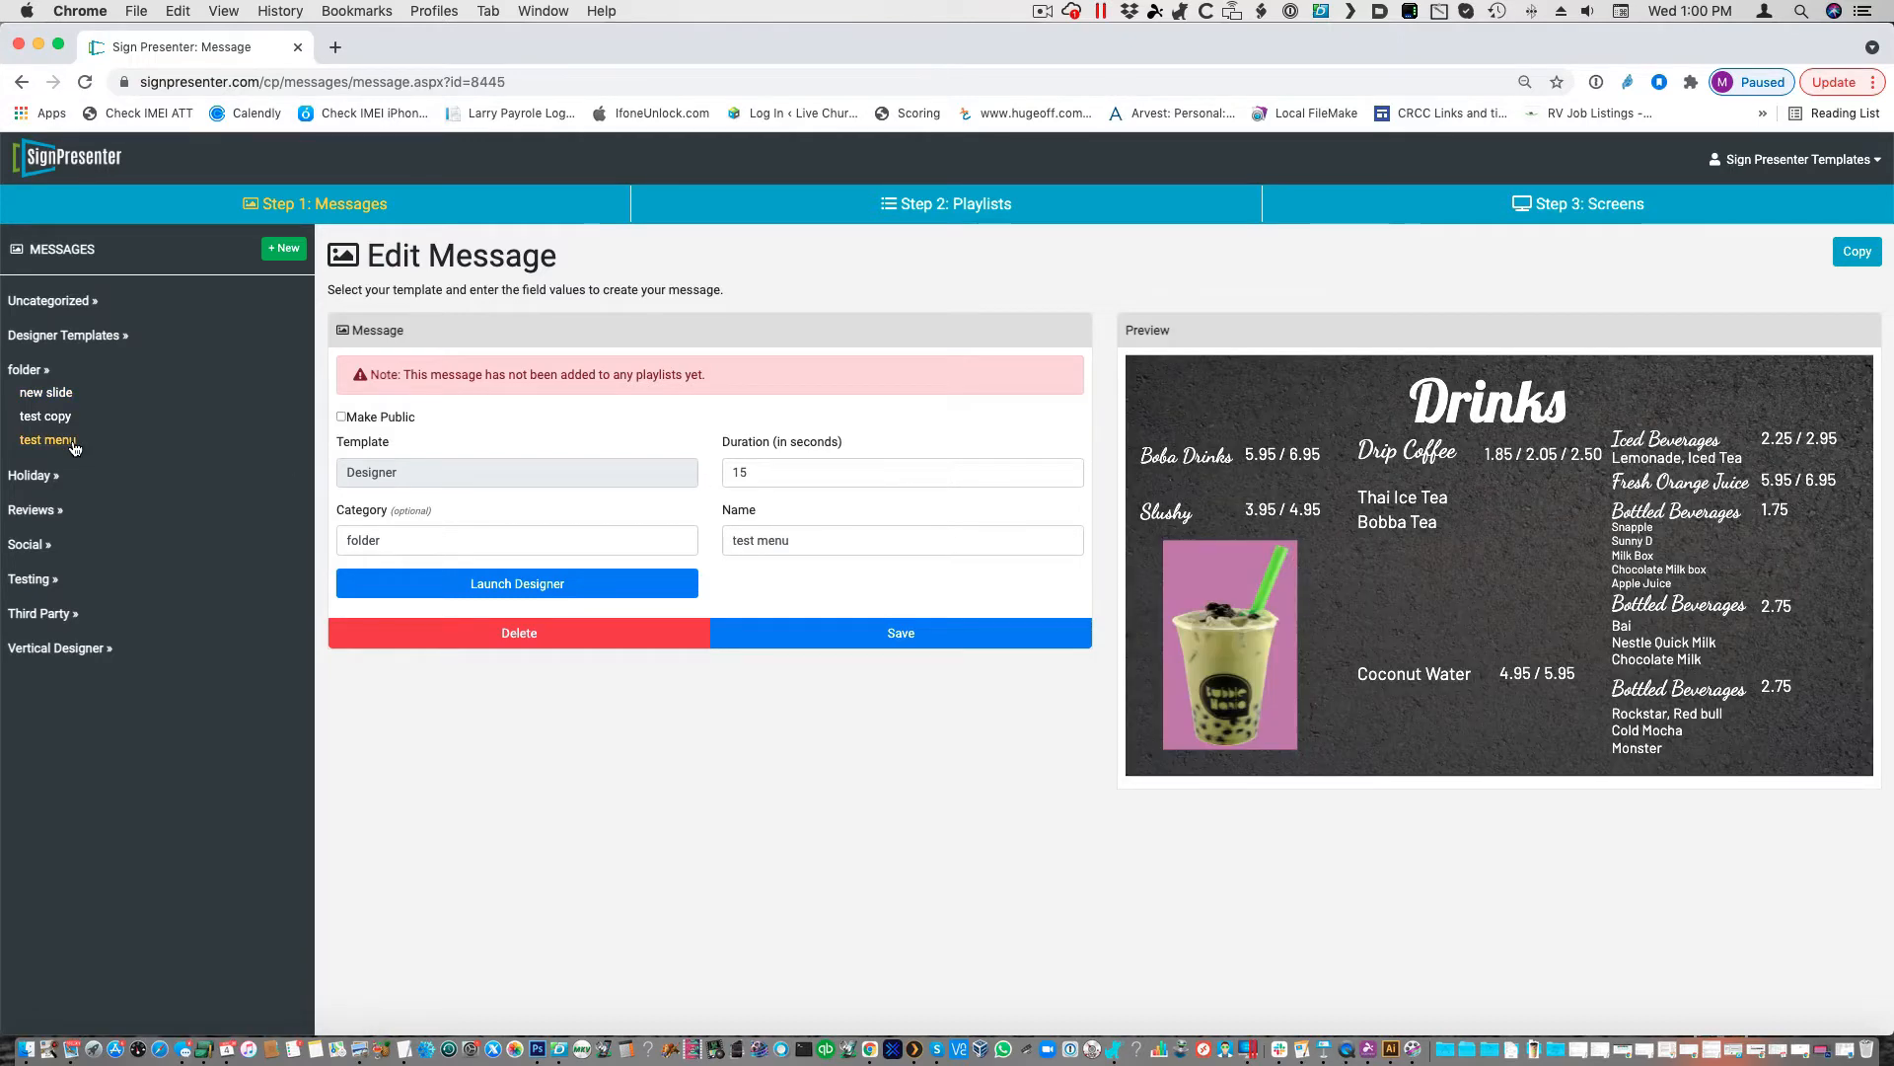
left_click(517, 582)
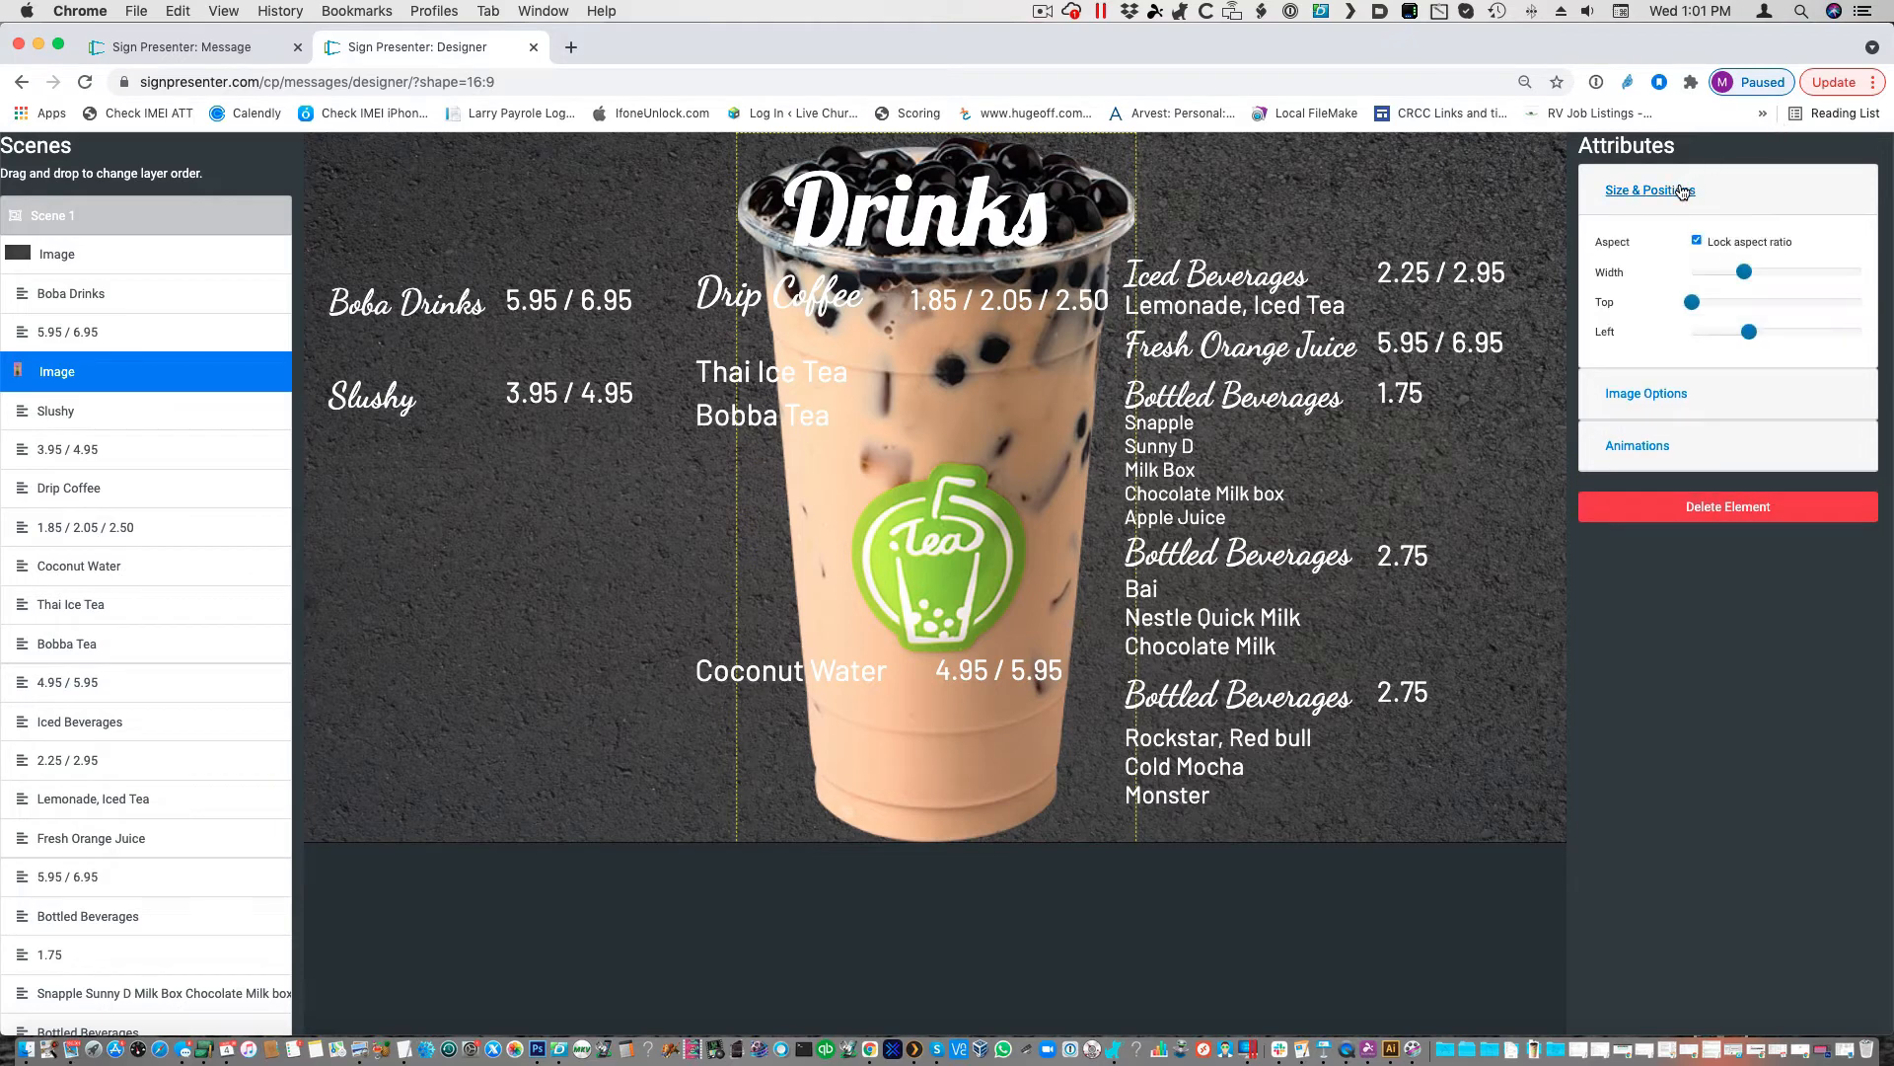
left_click_drag(1742, 271, 1725, 270)
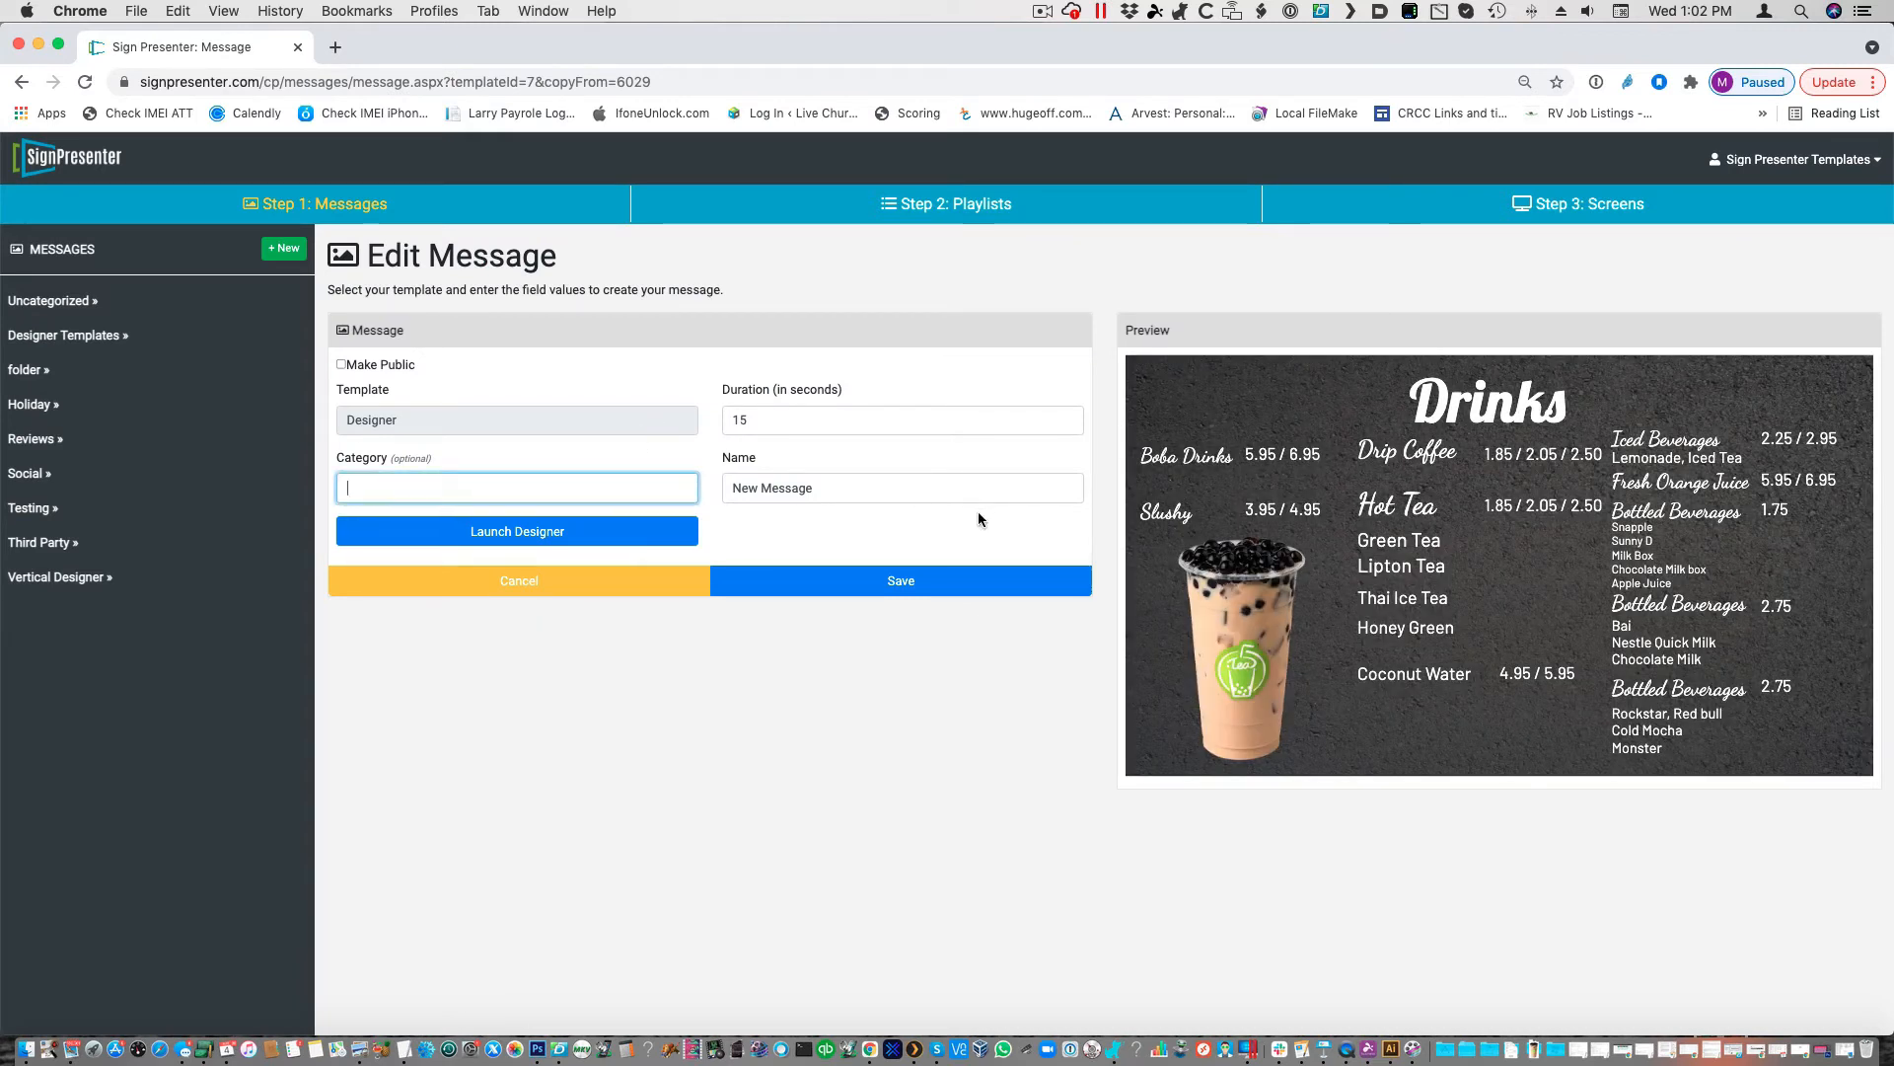
- Save the Drinks menu as a 15-second Designer-template message
left_click(946, 204)
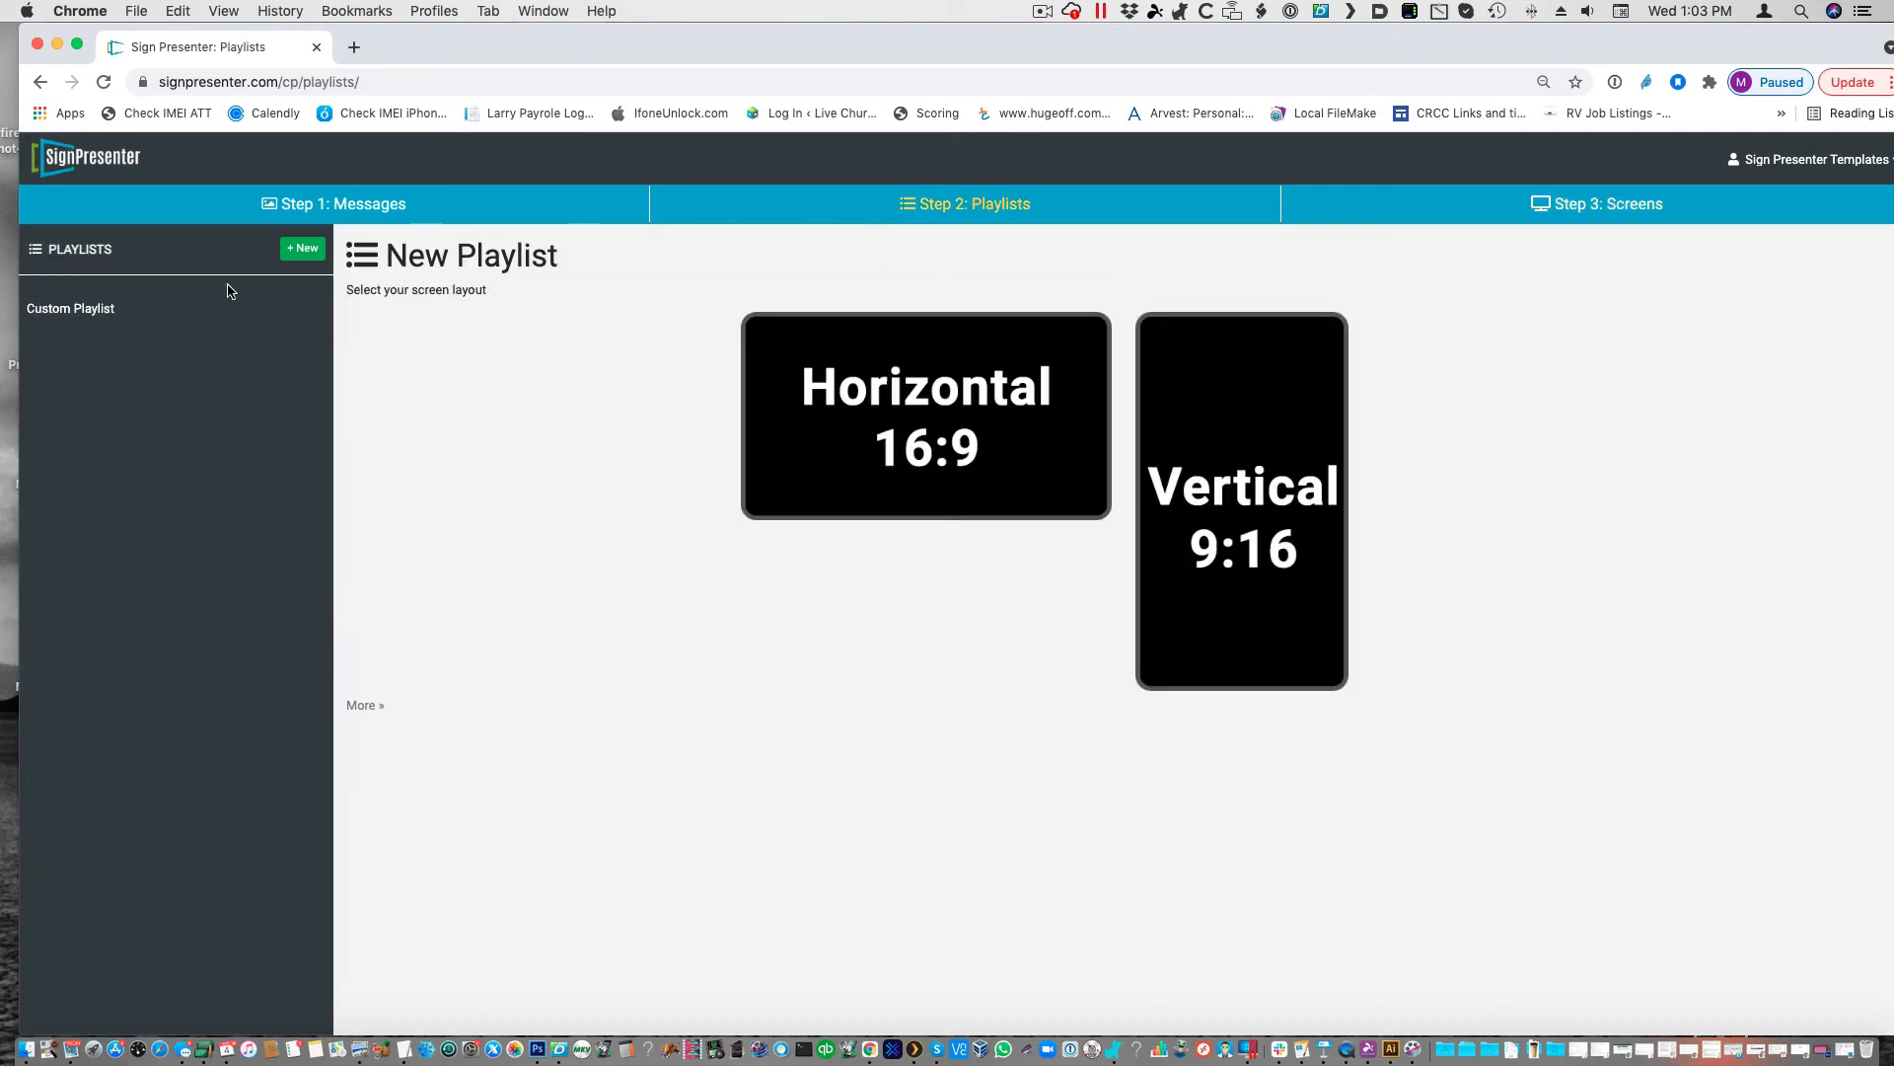
- Go to Step 2: Playlists and select Custom Playlist
left_click(1594, 204)
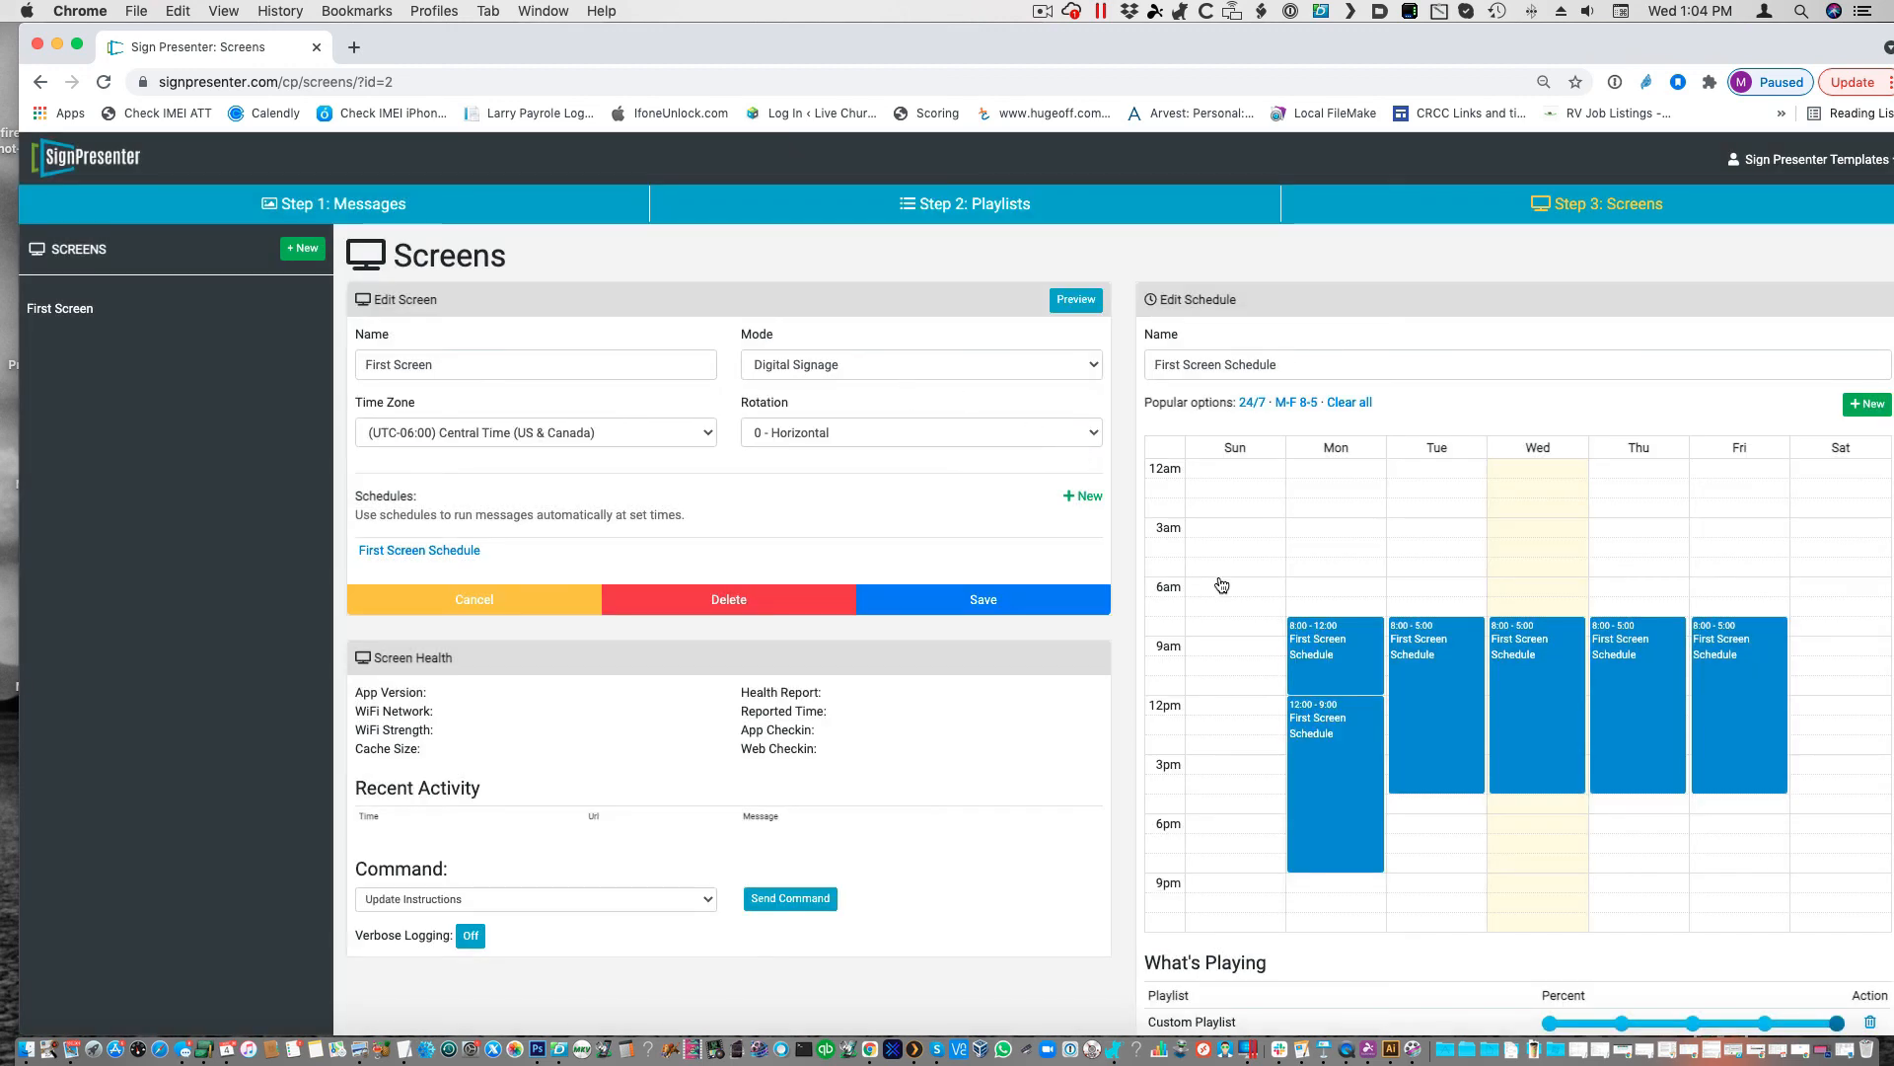
- Review the First Screen weekday schedule blocks playing Custom Playlist
left_click(1042, 11)
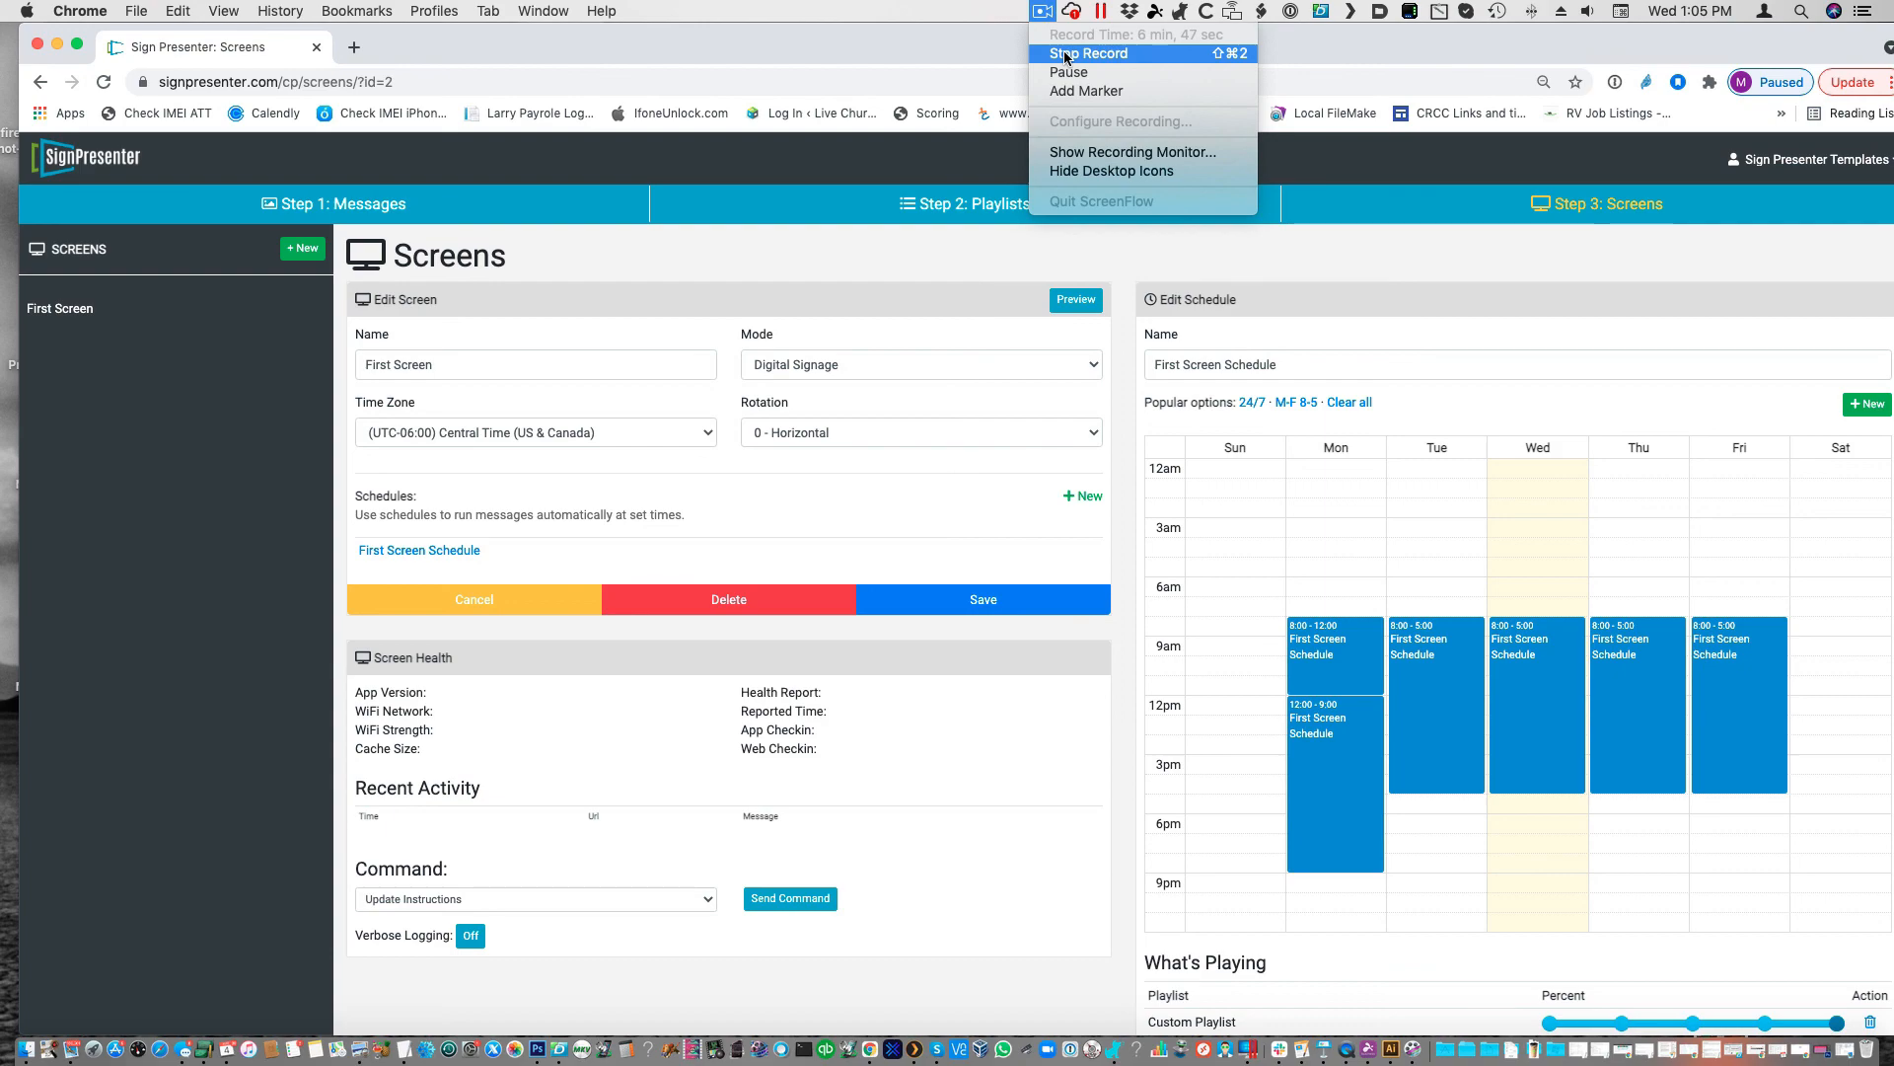